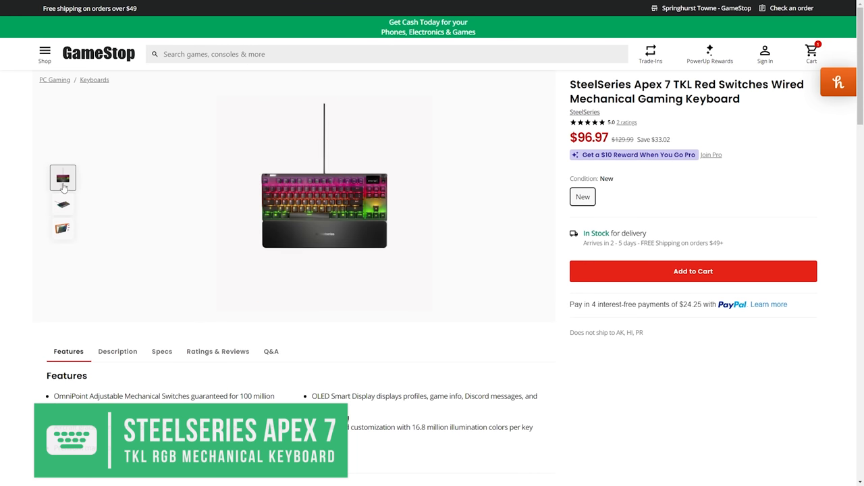
# Browse the image thumbnails on the SteelSeries Apex 7 TKL Red Switches keyboard page.
pyautogui.click(692, 270)
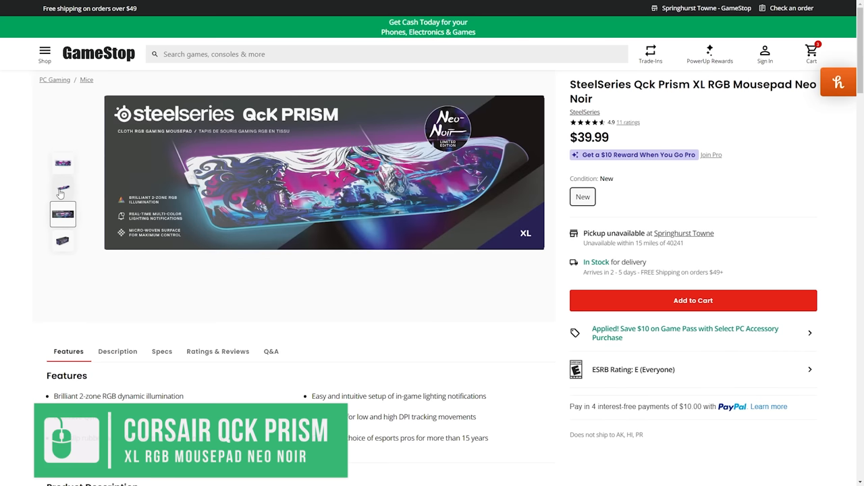
# Select a gallery thumbnail on the SteelSeries Qck Prism XL RGB Mousepad Neo Noir page.
pyautogui.click(63, 166)
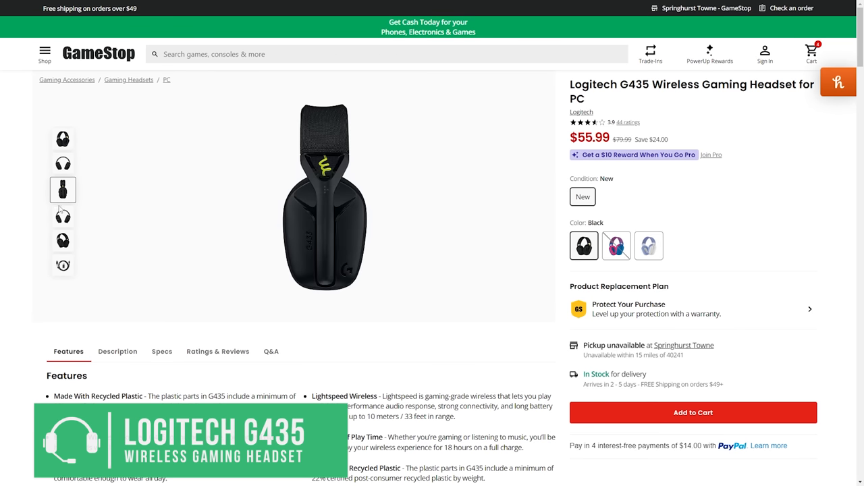
# Select the fifth gallery thumbnail to show the black Logitech G435 headset from an angle.
pyautogui.click(63, 238)
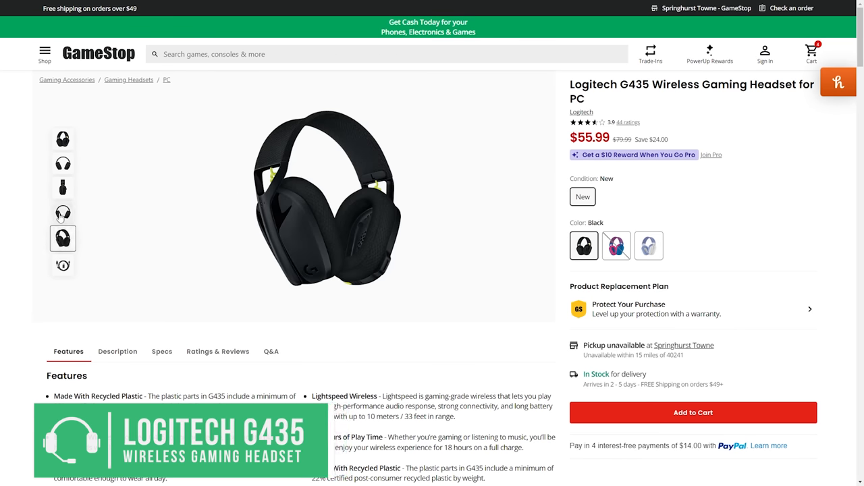